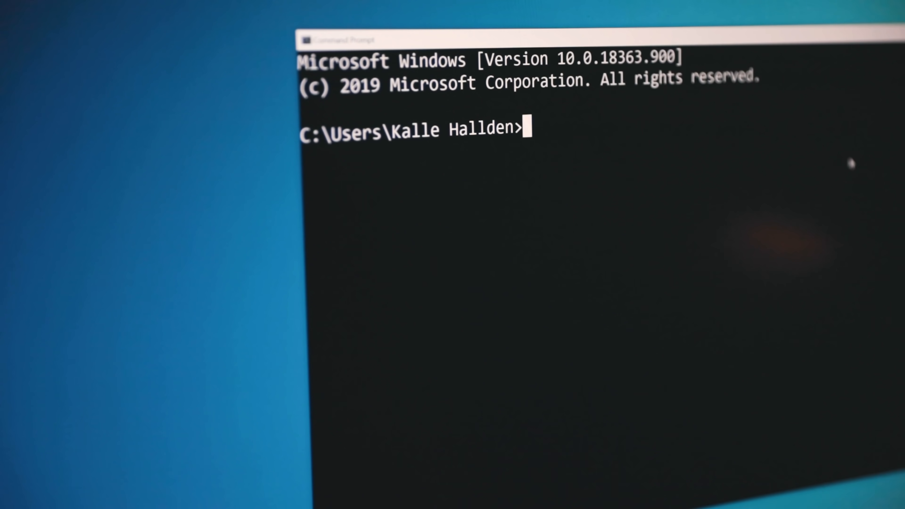
# - Enter the diskpart command at the Command Prompt
pyautogui.write('diskpart')
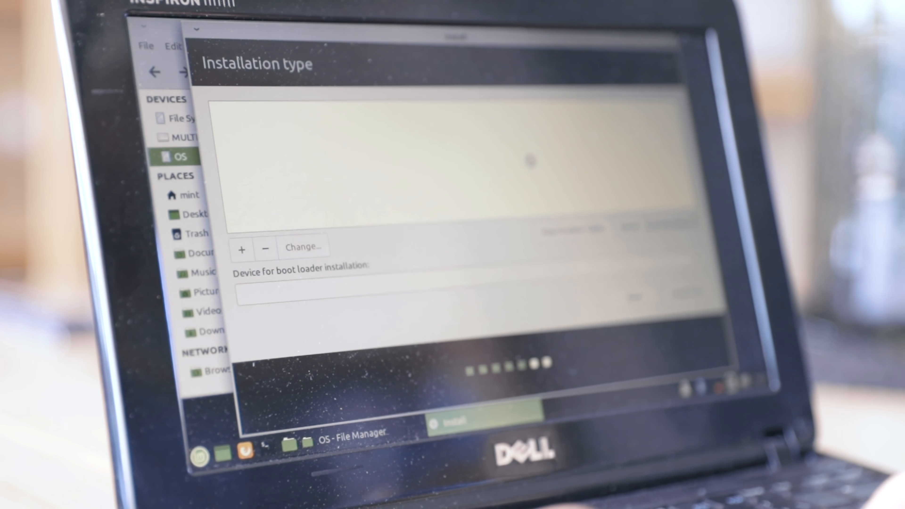
pyautogui.click(681, 294)
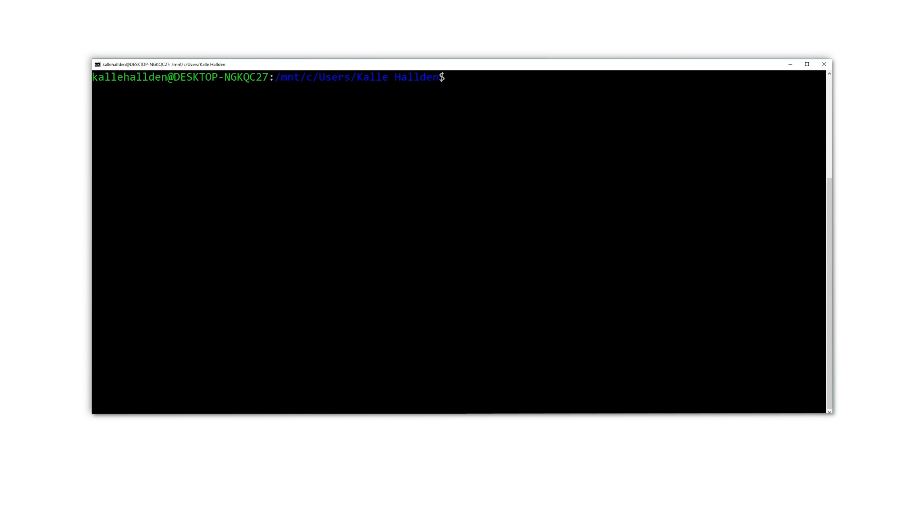
# - Begin a sudo apt-get install command with a placeholder package name
pyautogui.write('sudo apt-get install whatever-you-want-to-')
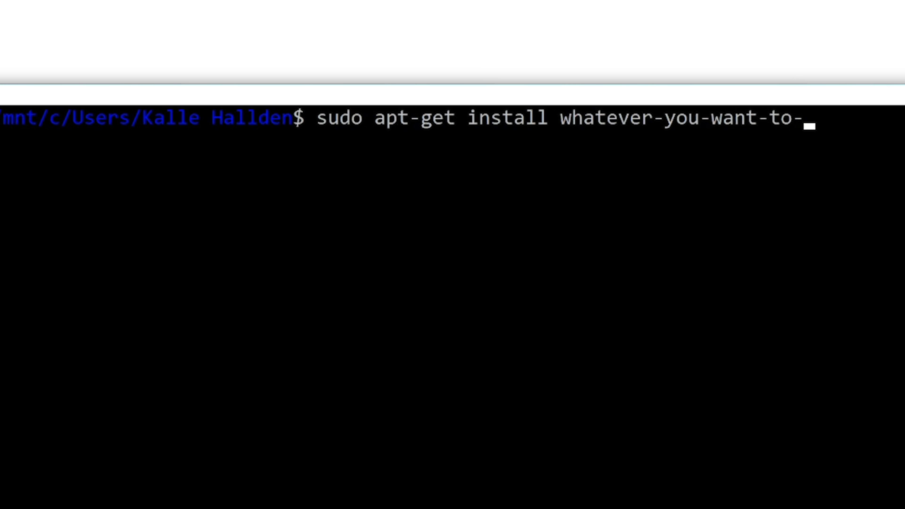
pyautogui.press('Backspace')
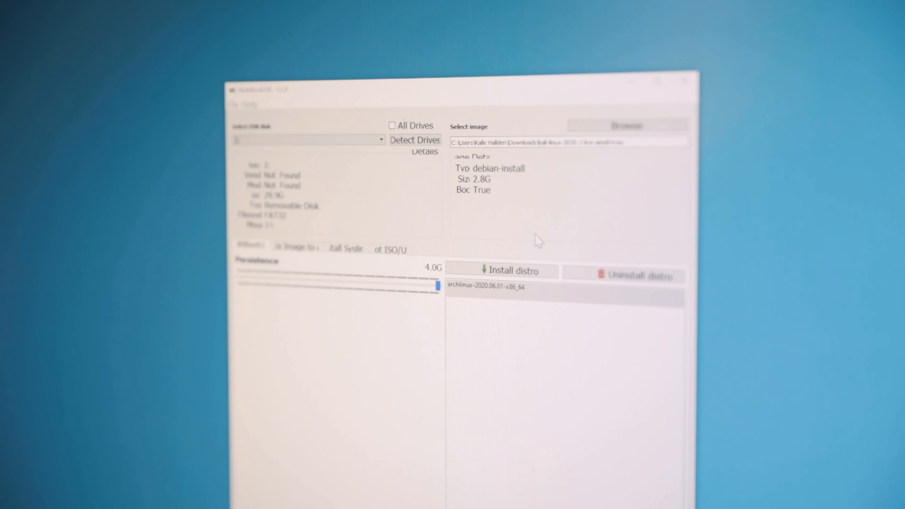
pyautogui.click(501, 271)
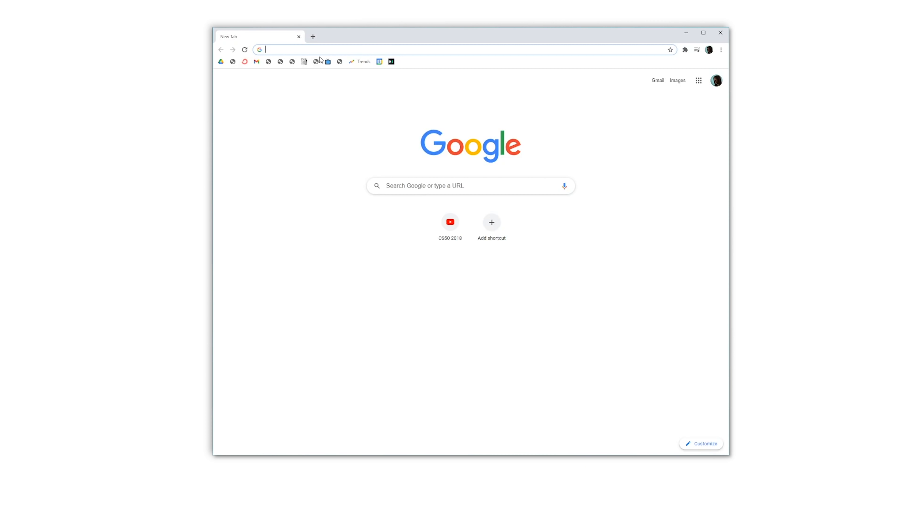
# - Search 'download vlc', reach the VideoLAN page and start the VLC for Windows download
pyautogui.write('download vlc')
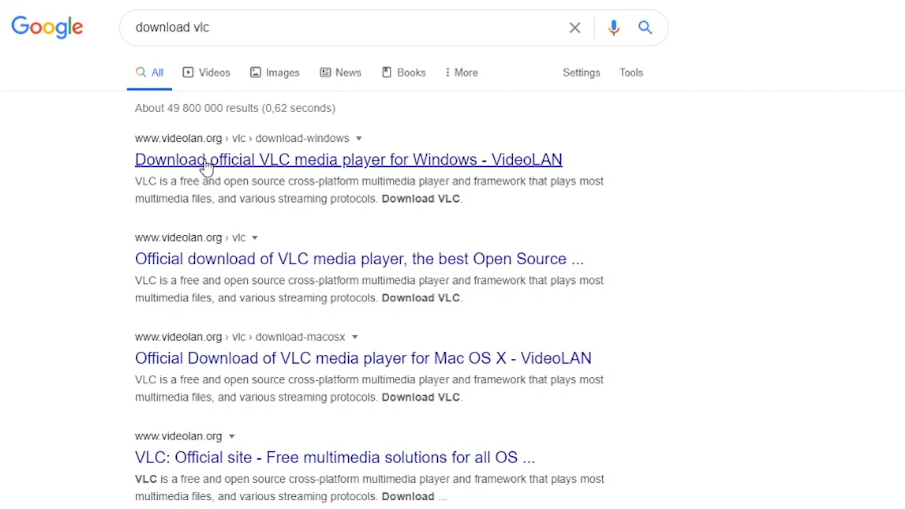
pyautogui.click(348, 159)
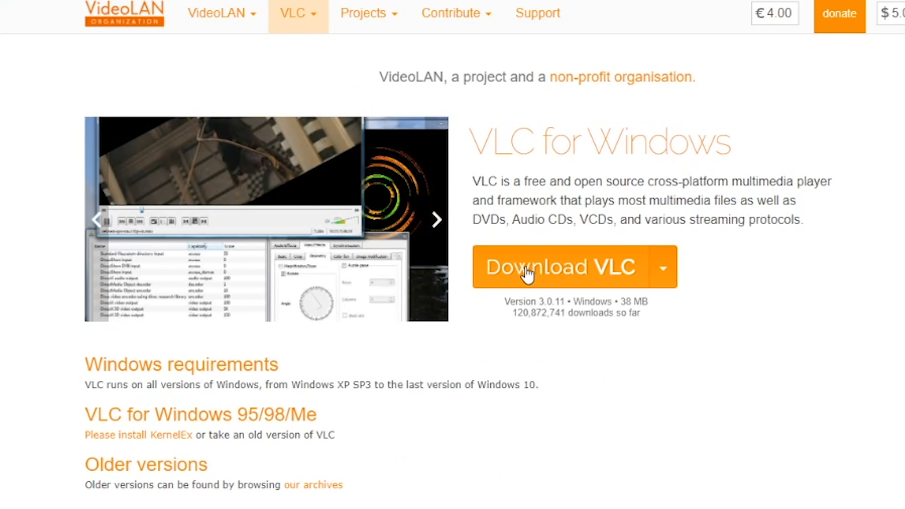
pyautogui.click(559, 266)
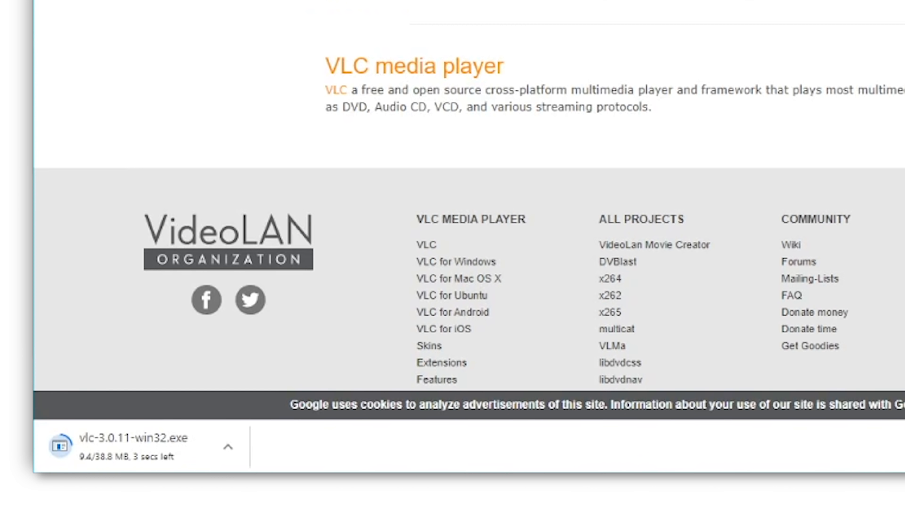
# - Run the downloaded VLC installer through welcome and components pages to Finish
pyautogui.click(59, 445)
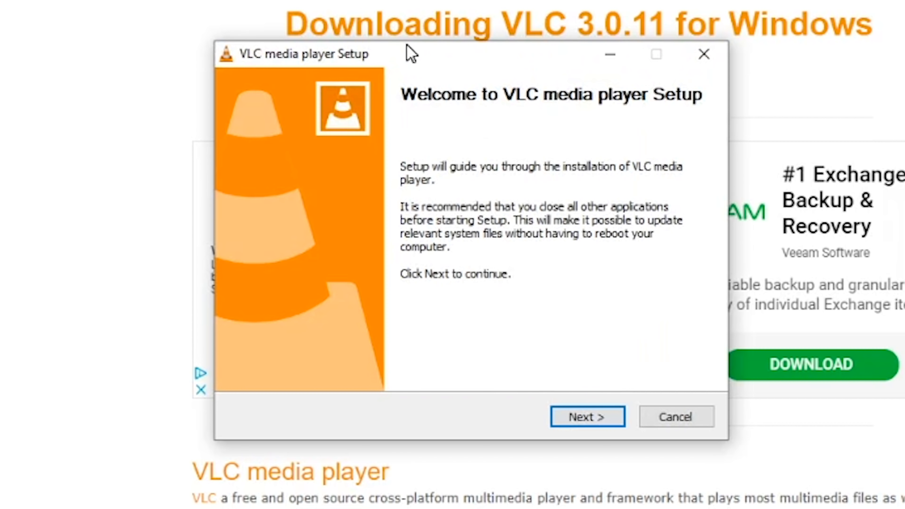
pyautogui.click(586, 416)
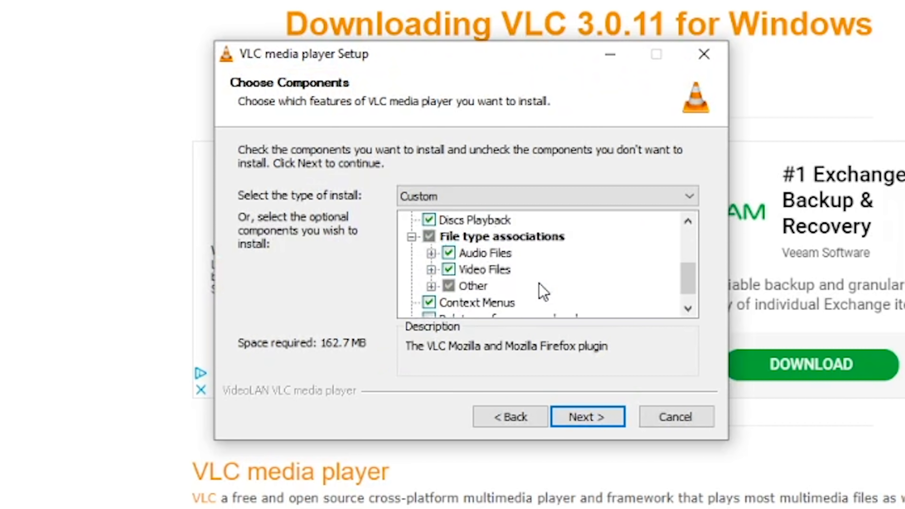
pyautogui.click(586, 416)
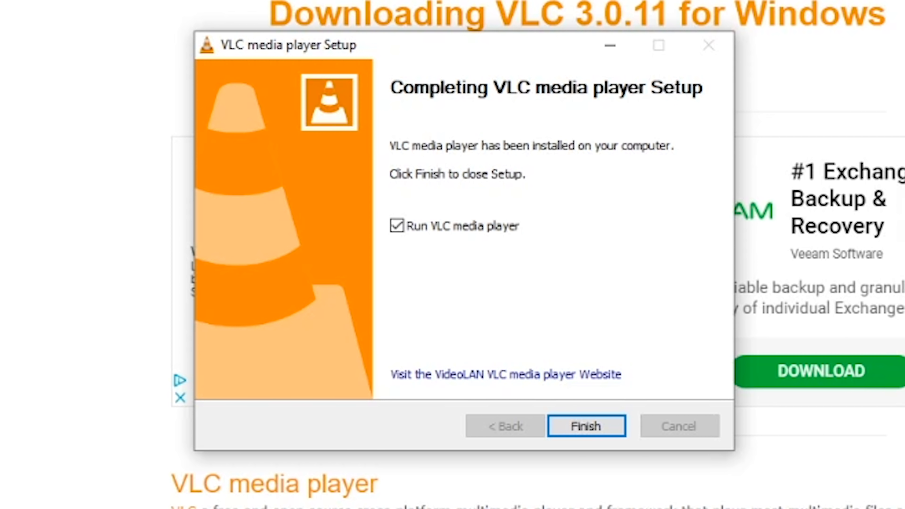
pyautogui.click(586, 426)
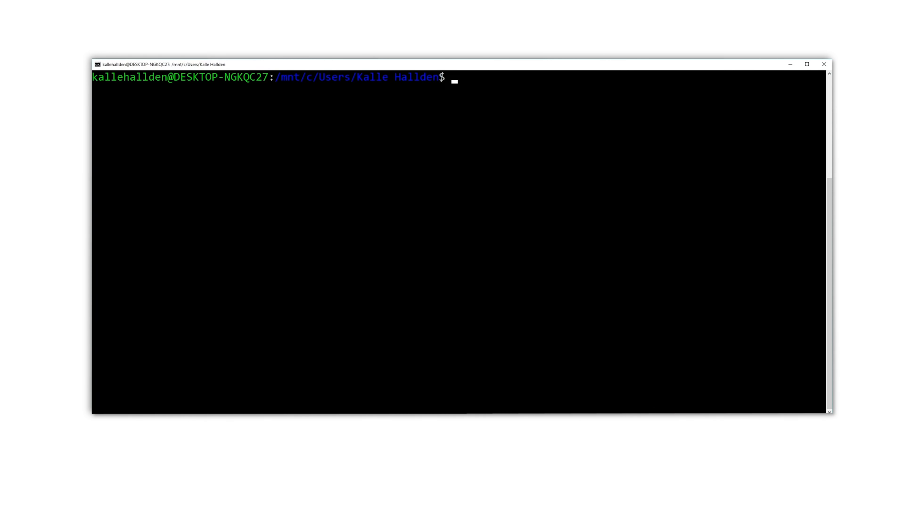
# - Run sudo apt-get install vlc and reach the sudo password prompt
pyautogui.write('sudo')
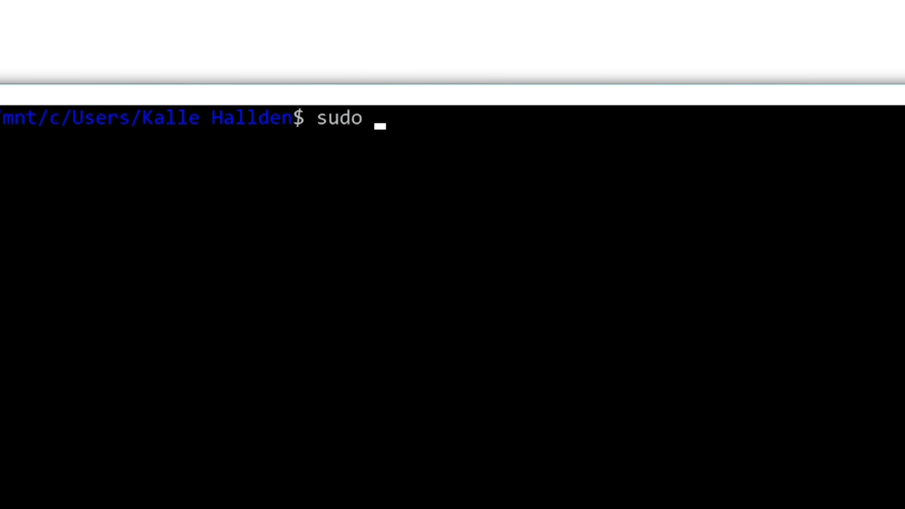
pyautogui.write('apt-get install vlc')
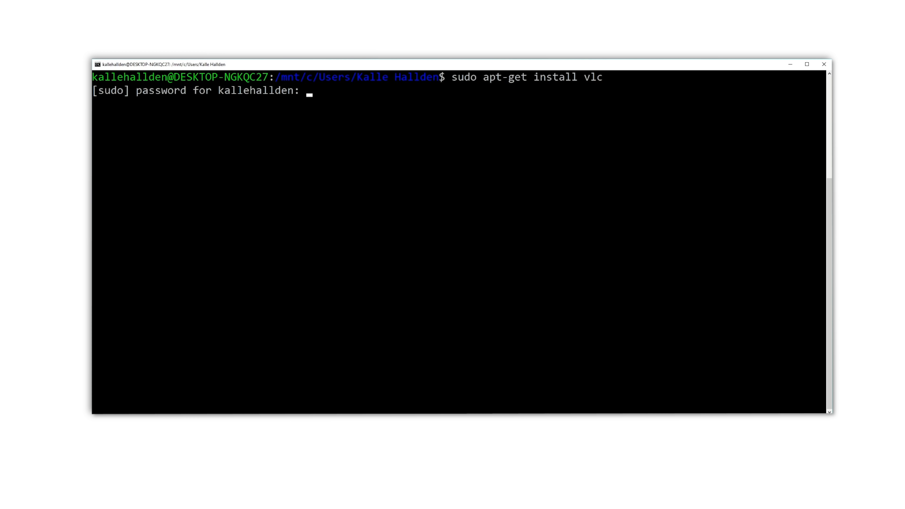
pyautogui.press('Enter')
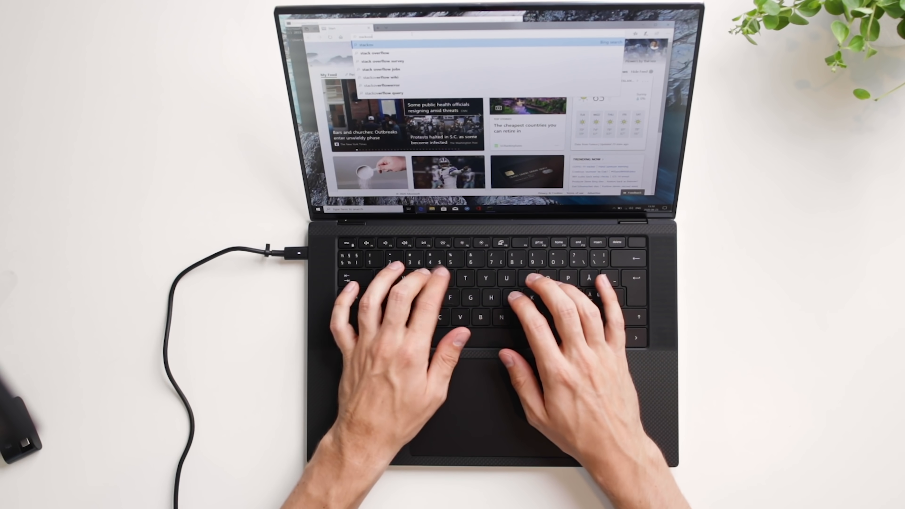
# - Submit the stack overflow search from the Edge address bar
pyautogui.press('enter')
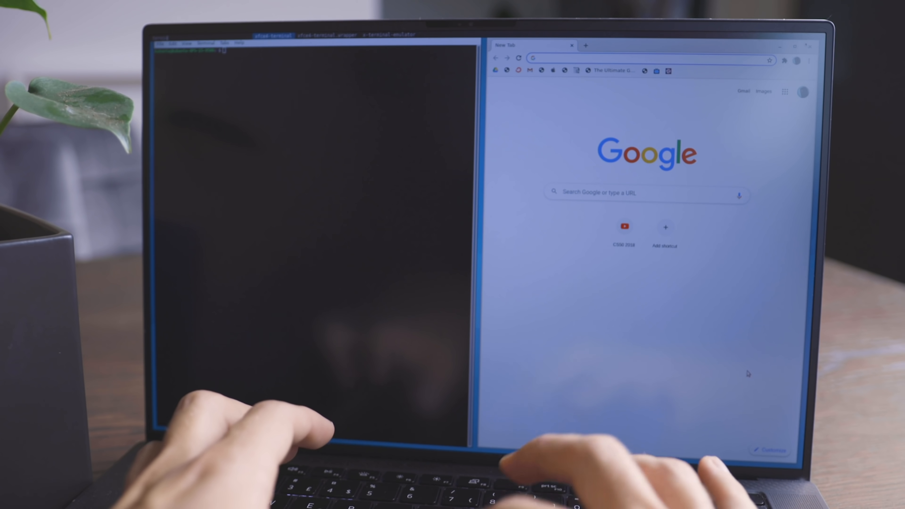
pyautogui.write('kite')
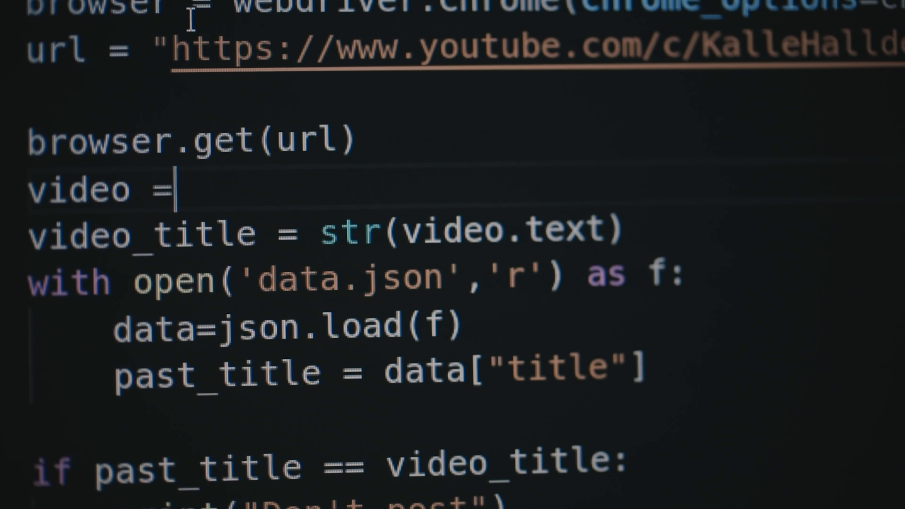
# - Write browser.find_element_by_xpath( and begin the '//*[ XPath string for video
pyautogui.write('br')
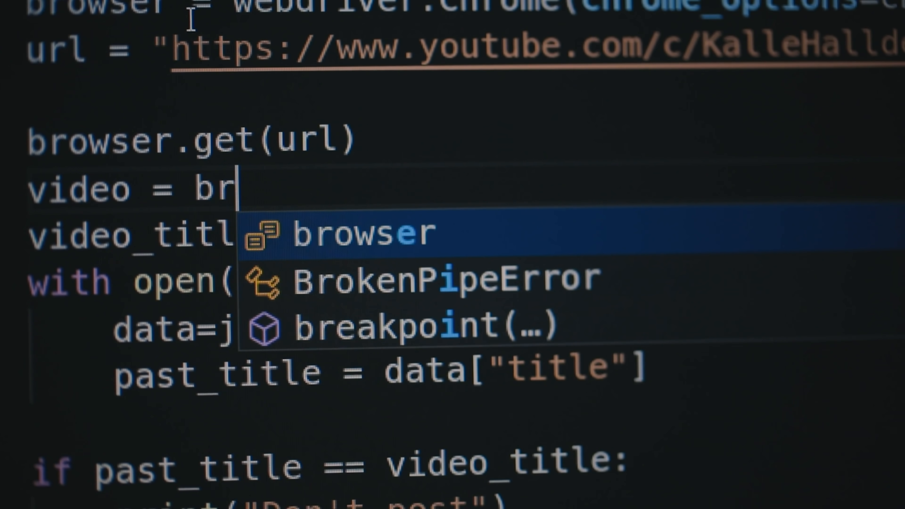
pyautogui.write('owser.find_element_by_xpath')
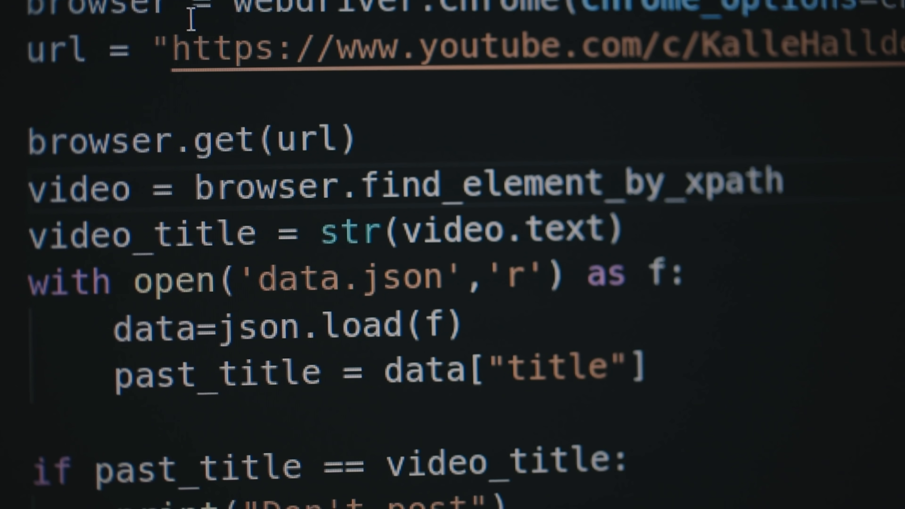
pyautogui.write('()')
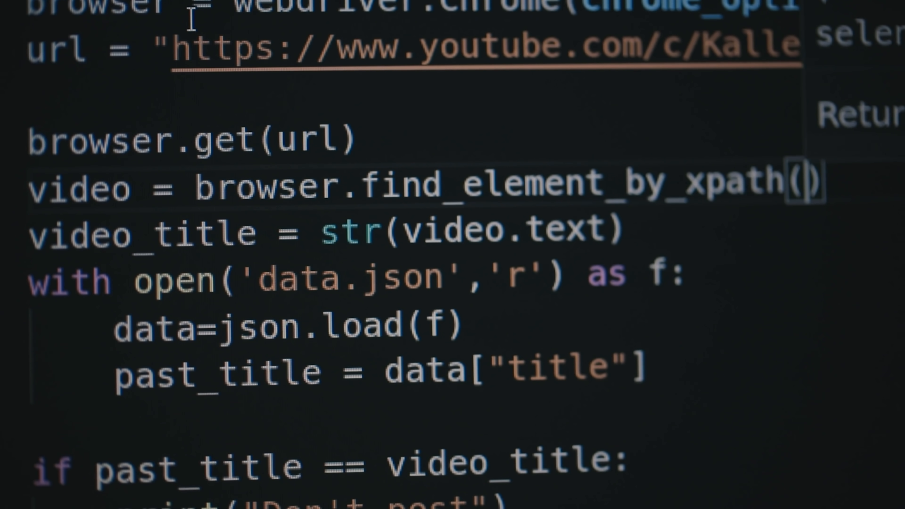
pyautogui.write("'//*[")
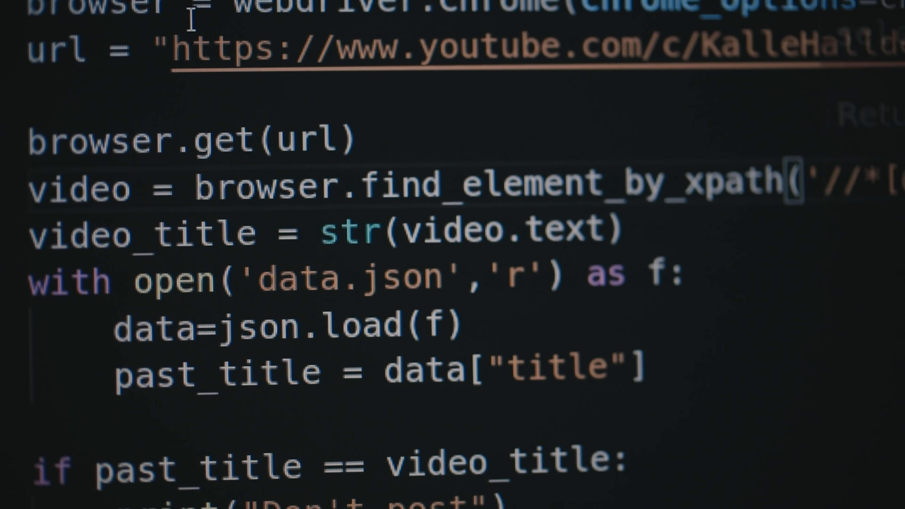